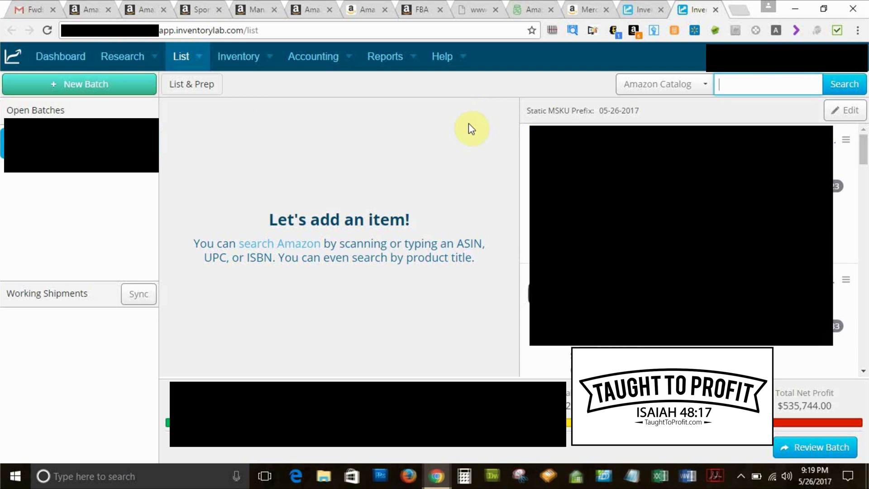
Leave the empty List & Prep page and bring the Amazon electronics results forward
click(385, 56)
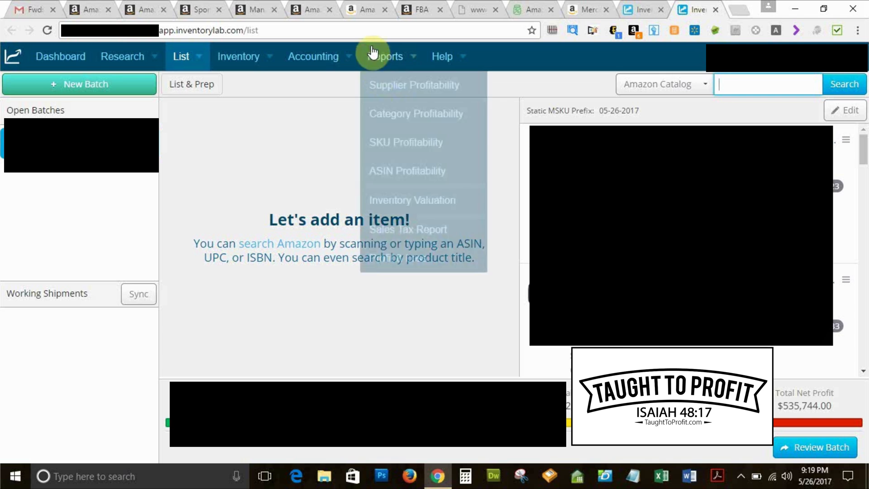
click(366, 10)
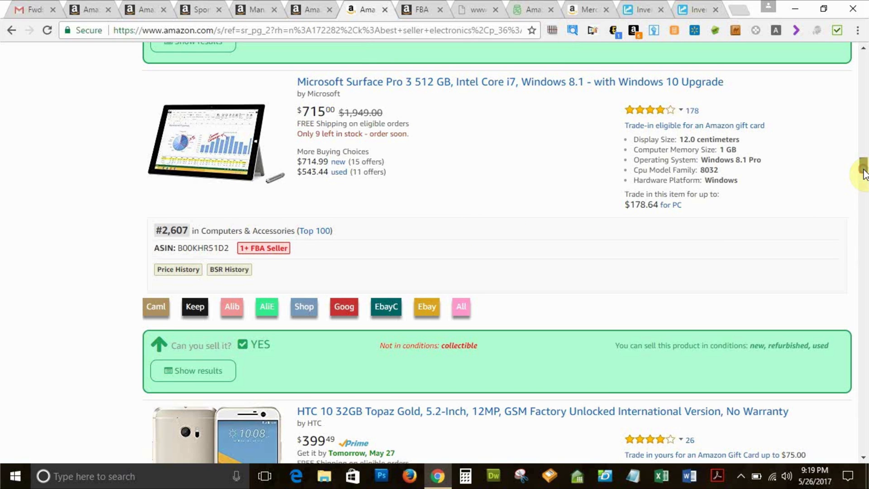
Scroll down the Amazon results reviewing each listing's 'Can you sell it?' banner
scroll(down, 3)
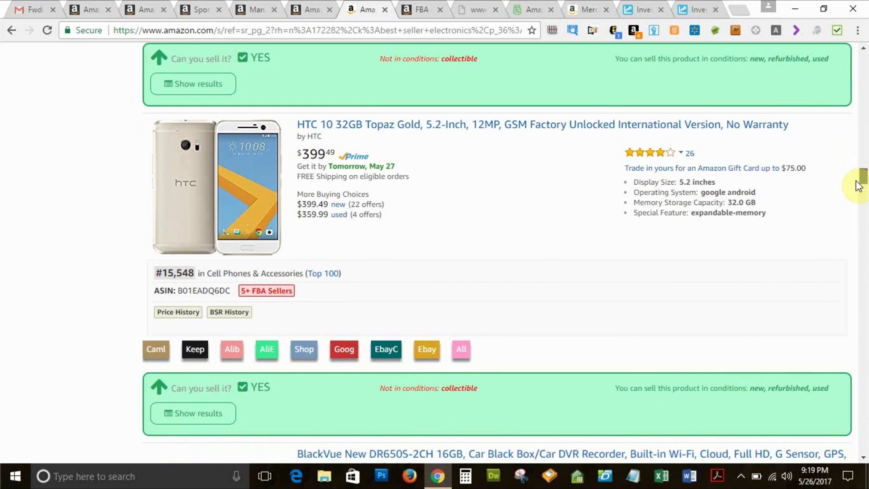
scroll(down, 3)
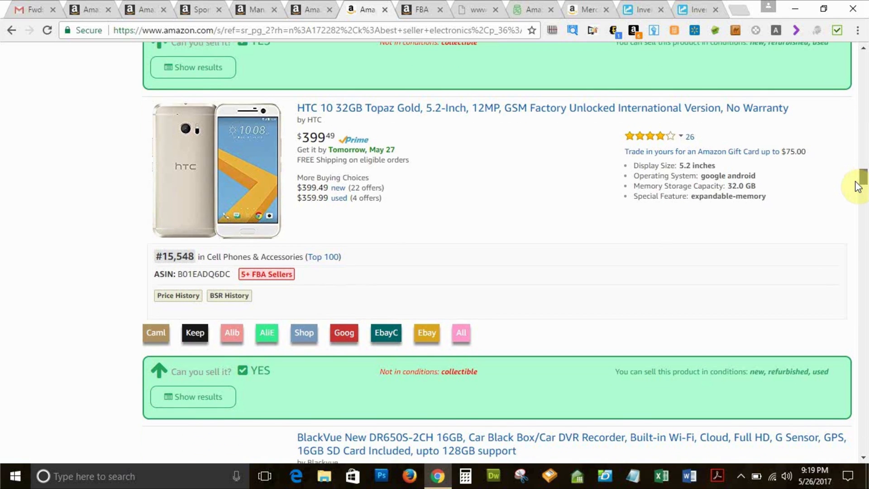
scroll(down, 3)
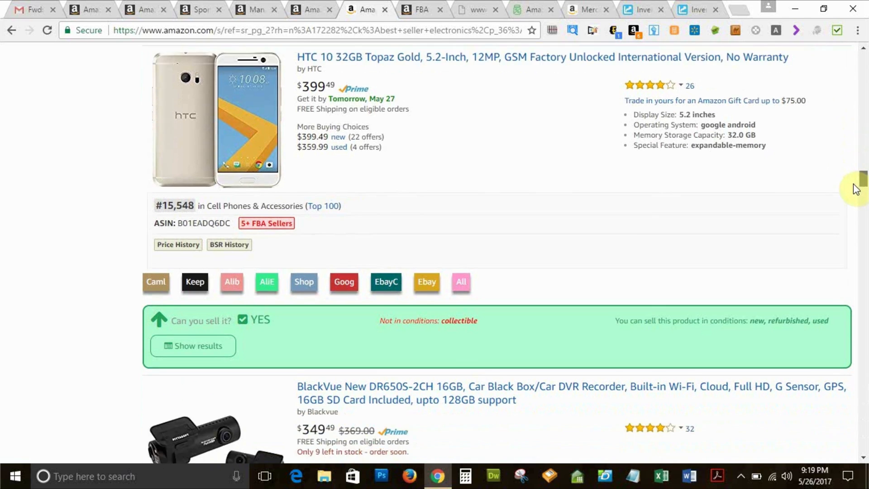
scroll(down, 3)
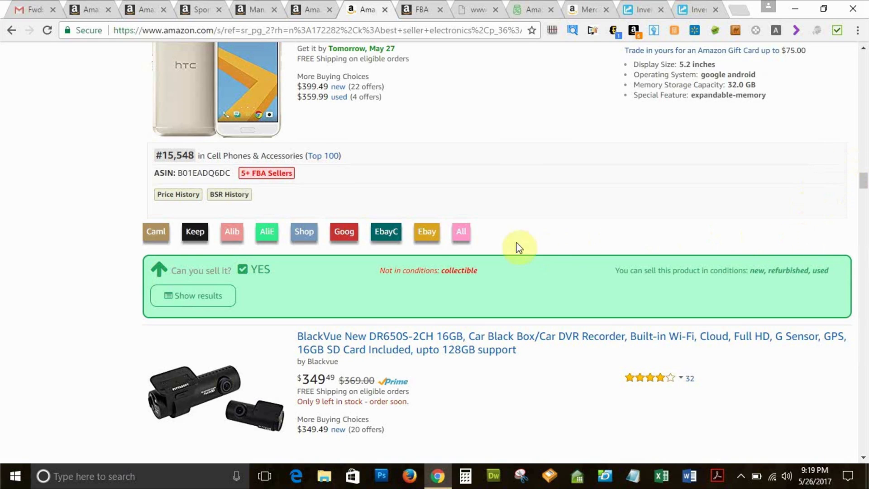
mouse_move(167, 276)
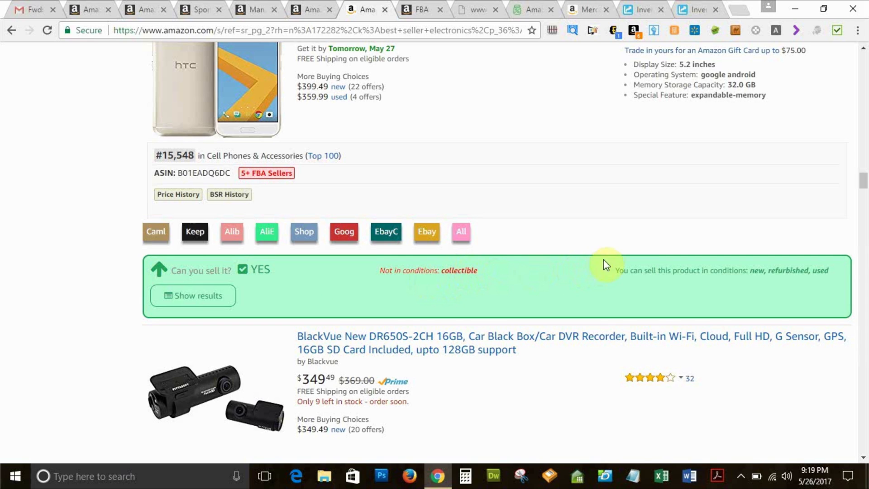
mouse_move(834, 272)
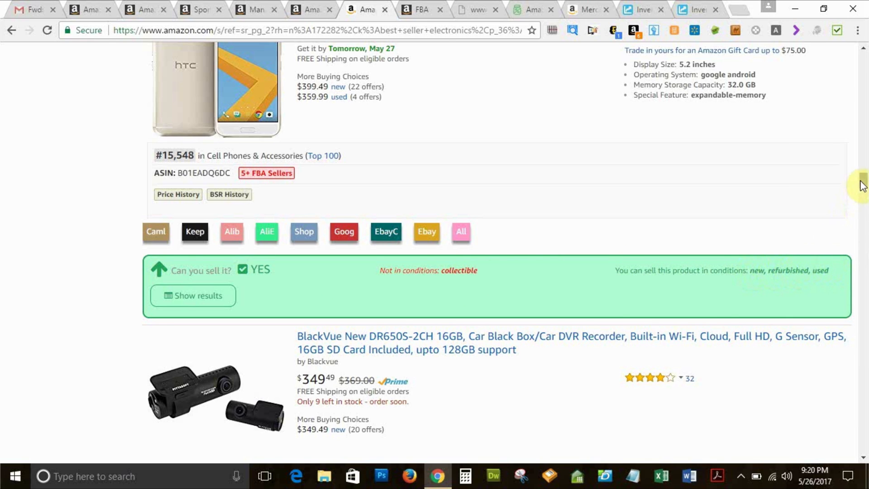
scroll(down, 3)
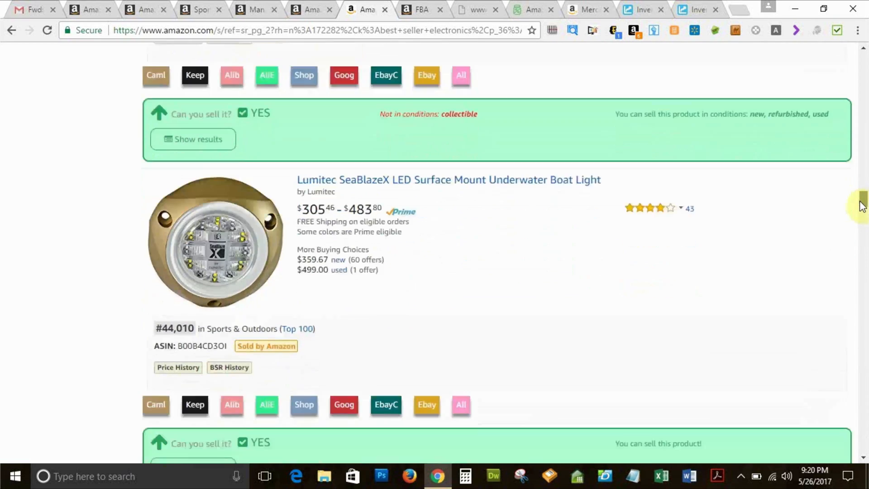
scroll(down, 3)
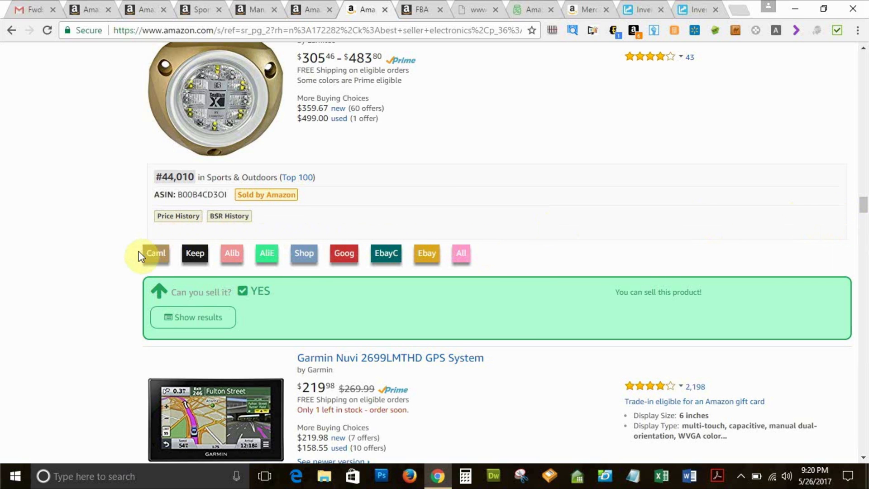
mouse_move(112, 250)
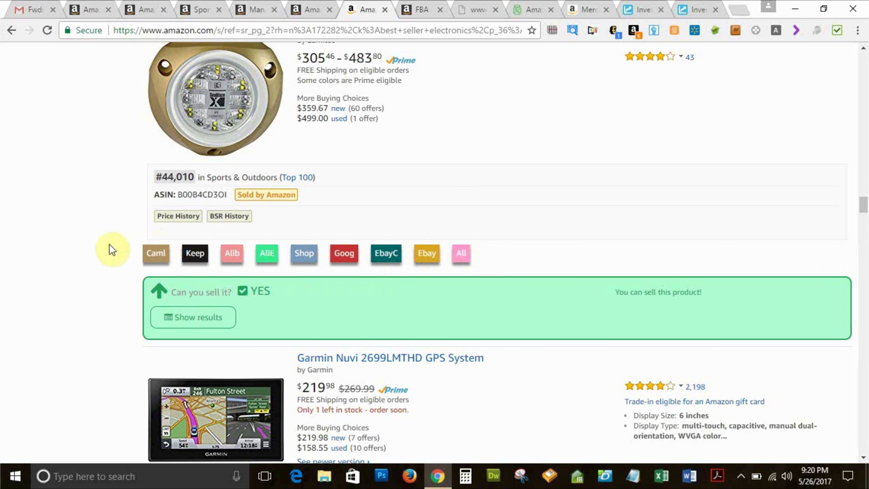
mouse_move(519, 253)
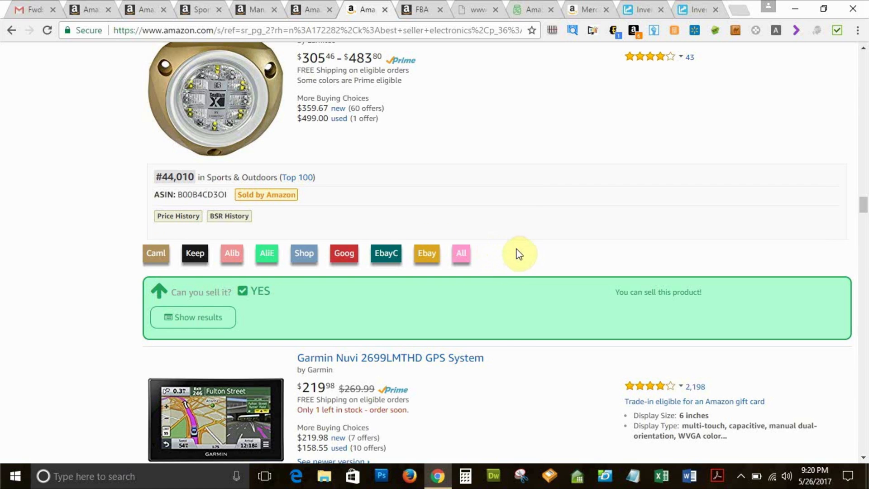
mouse_move(639, 243)
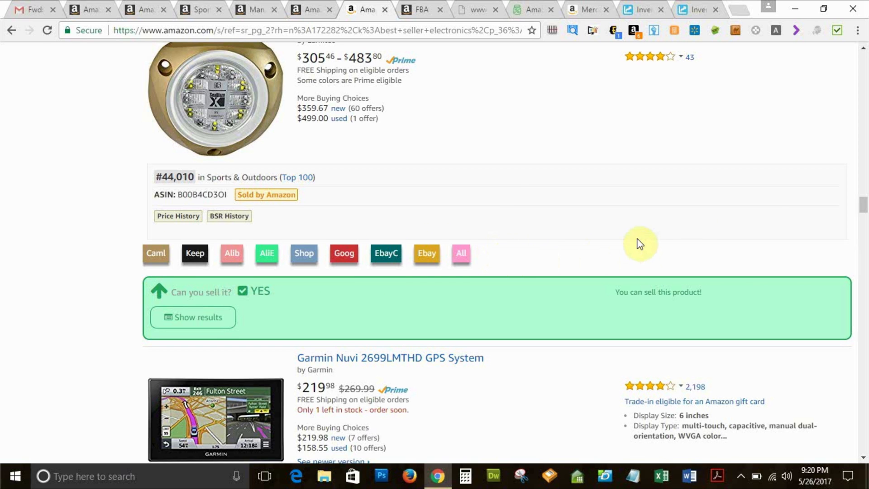
scroll(down, 3)
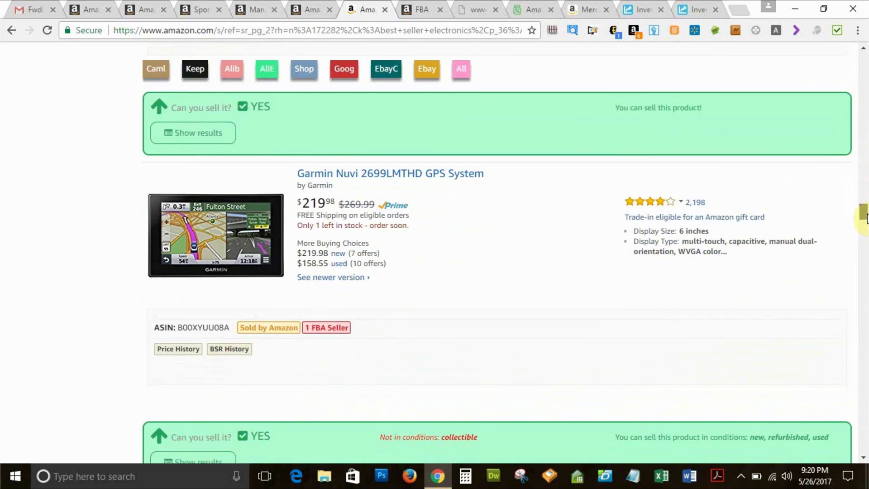
scroll(down, 3)
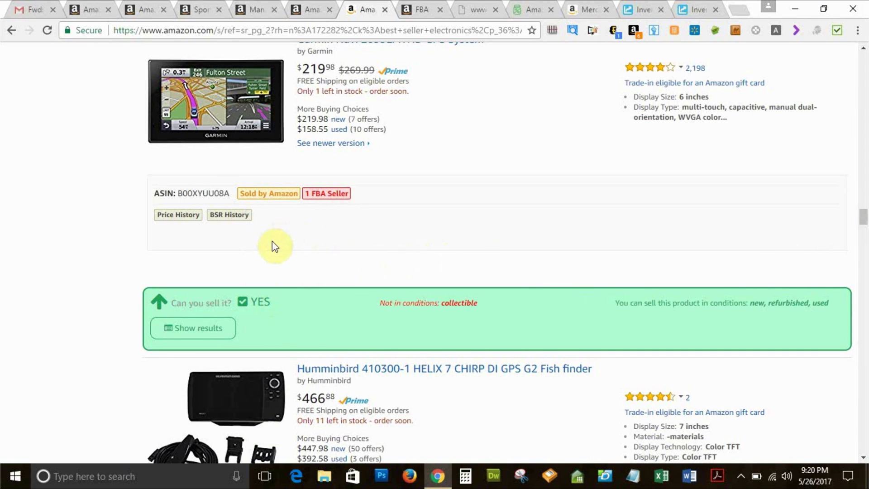
Copy the Garmin Nuvi 2699LMTHD GPS System's ASIN B00XYUU08A
double_click(203, 193)
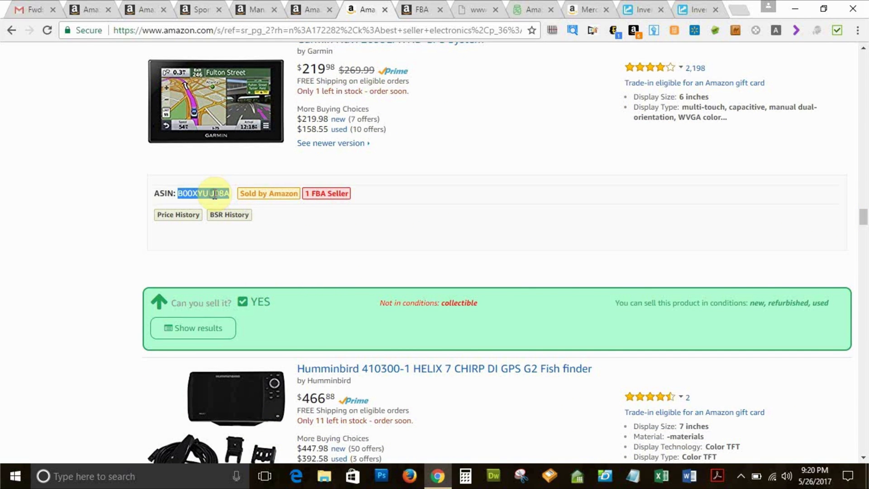
right_click(203, 192)
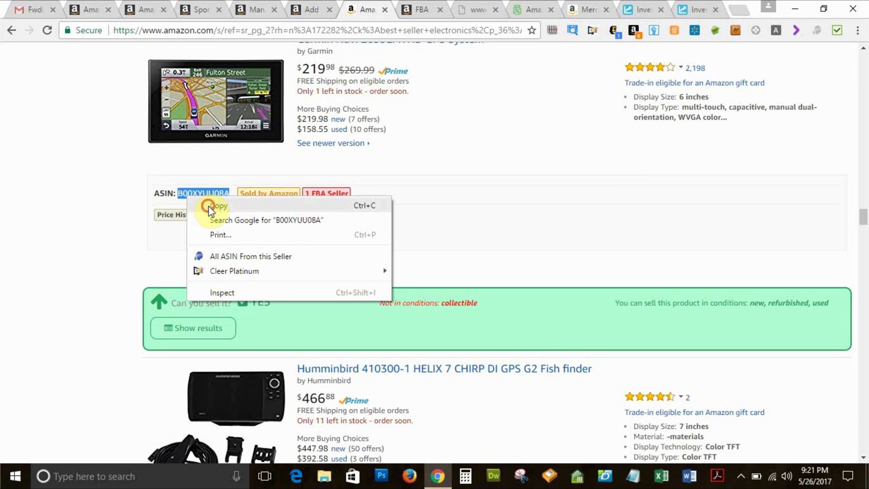
click(218, 206)
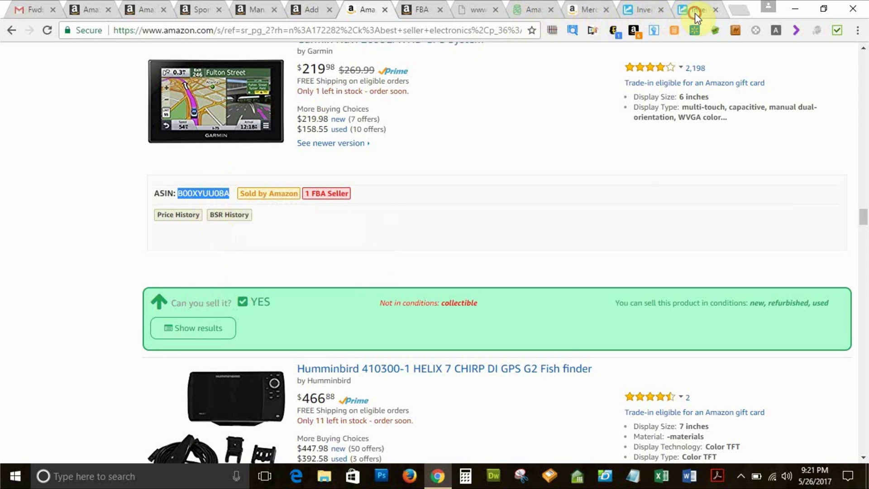
Search the Amazon Catalog for ASIN B00XYUU08A and view the Garmin's YES sell check
click(695, 9)
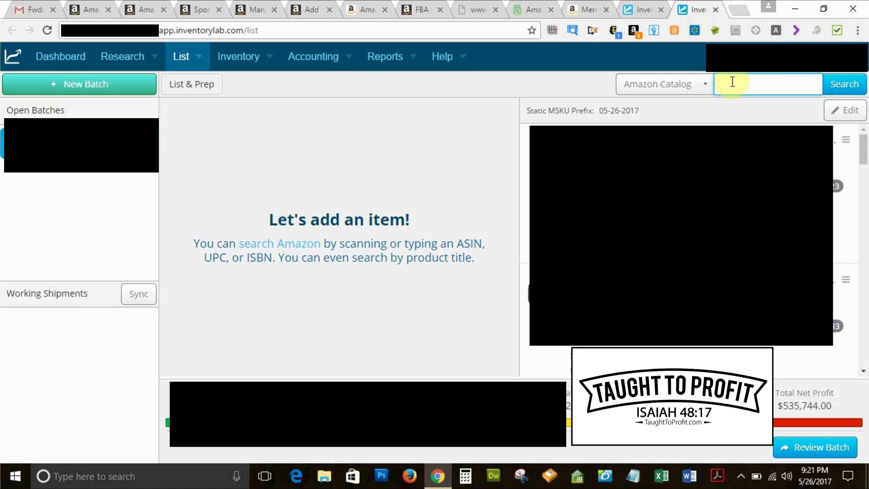
text(B00XYUU08A)
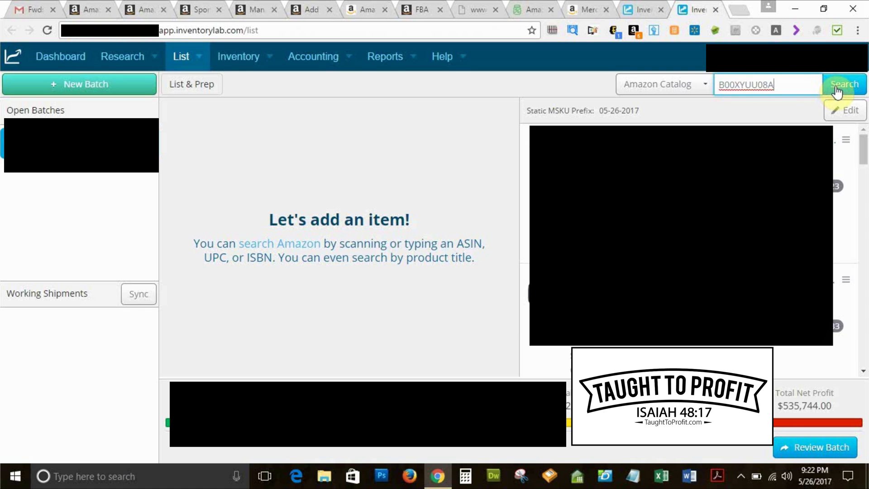
click(843, 84)
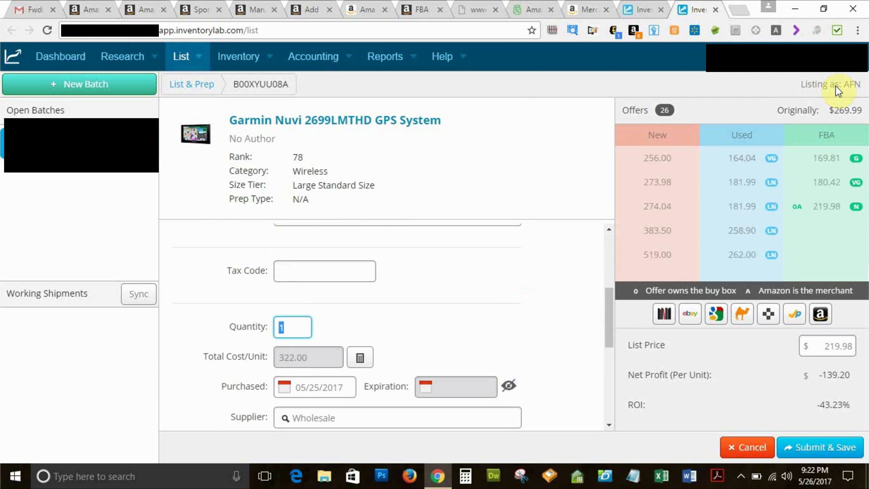
mouse_move(542, 302)
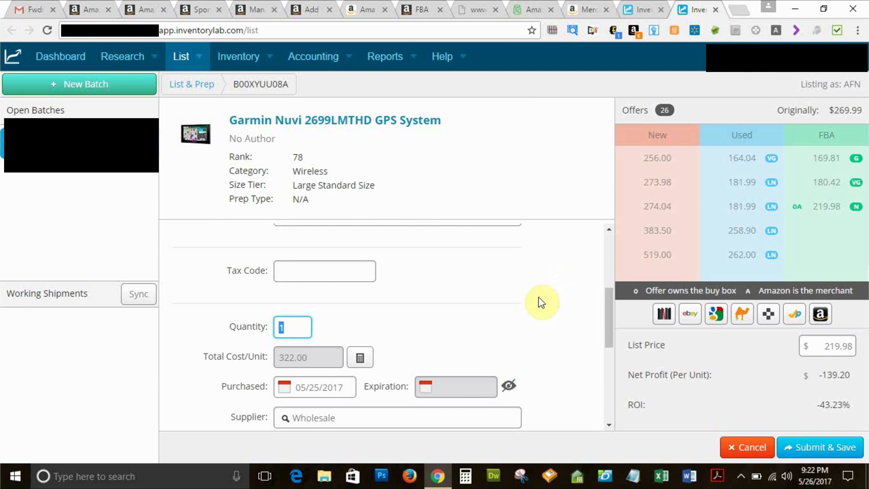
scroll(down, 3)
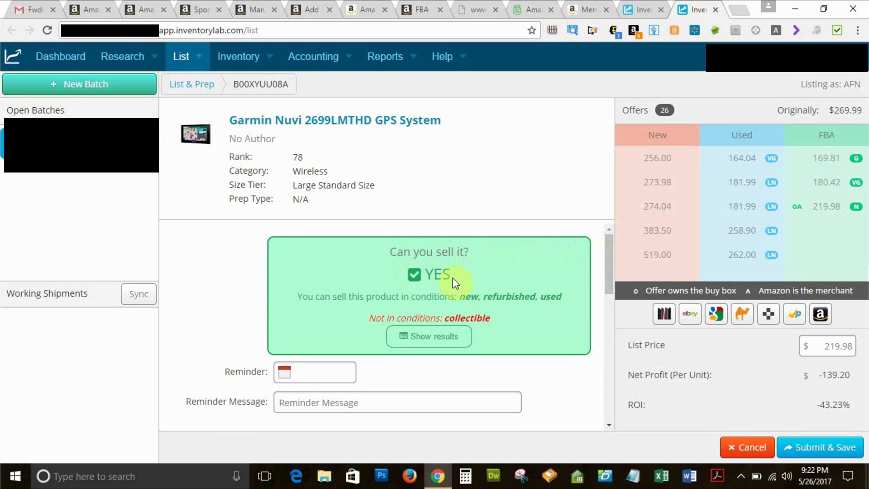
mouse_move(509, 319)
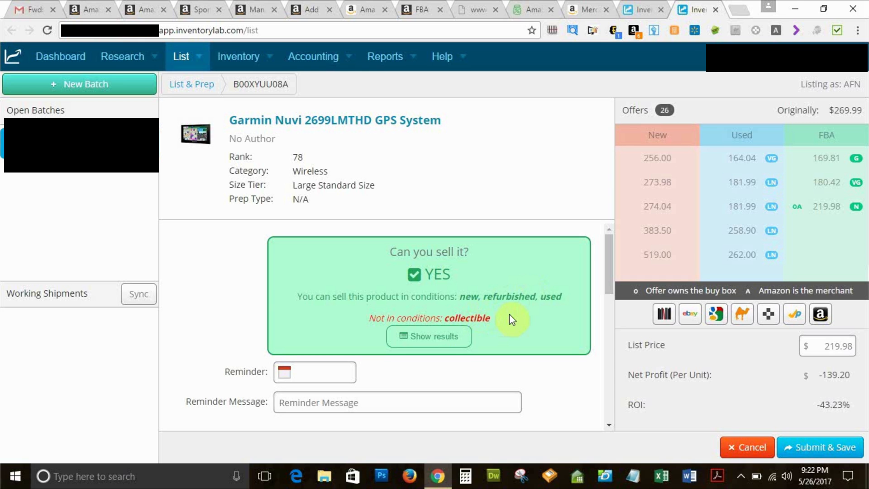
mouse_move(515, 279)
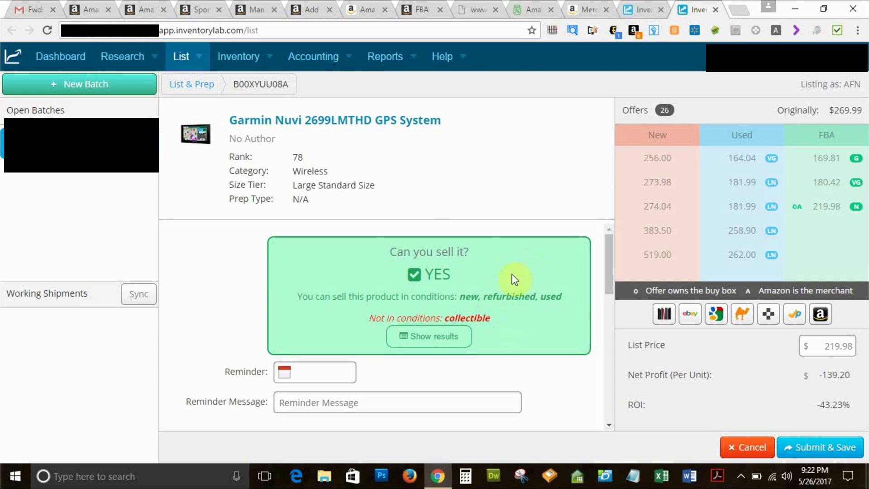
mouse_move(478, 227)
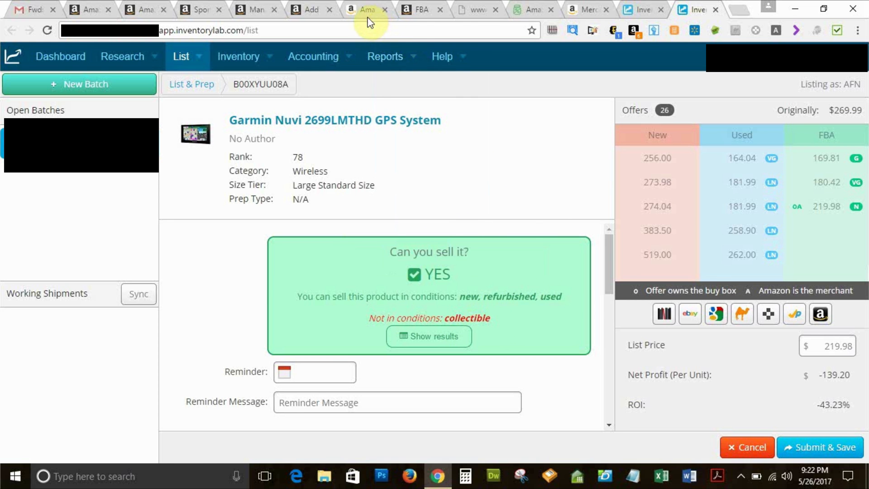
Select the Humminbird fish finder's ASIN B01N8TQG5J on Amazon and return to InventoryLab
click(366, 10)
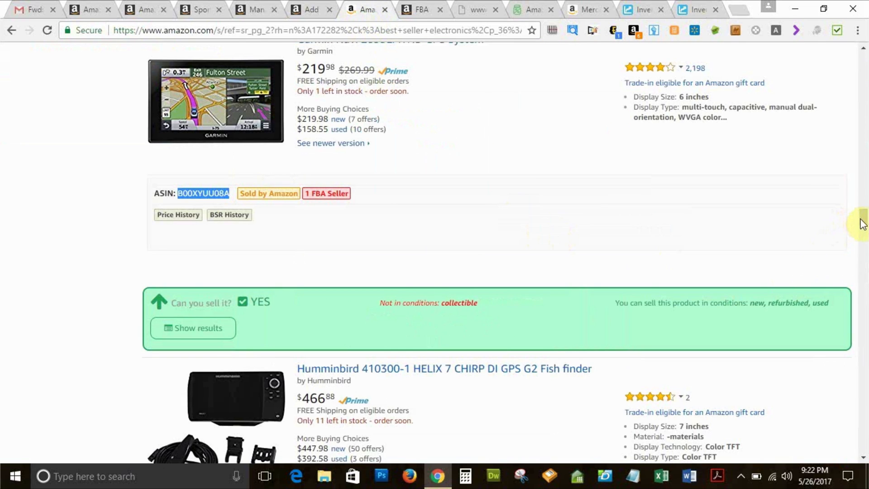
scroll(down, 3)
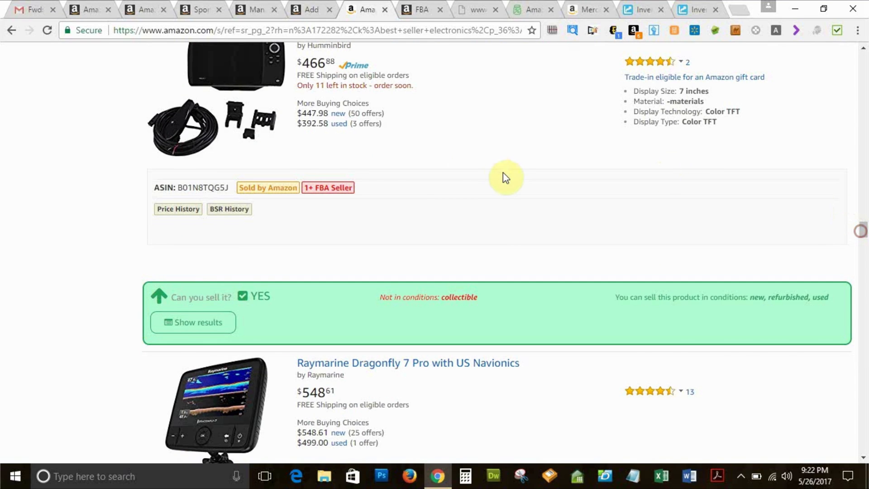
mouse_move(105, 175)
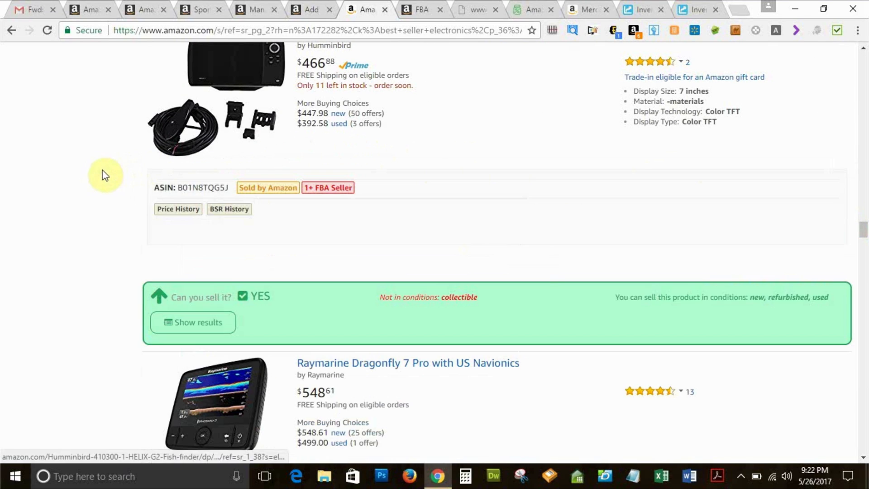
double_click(201, 188)
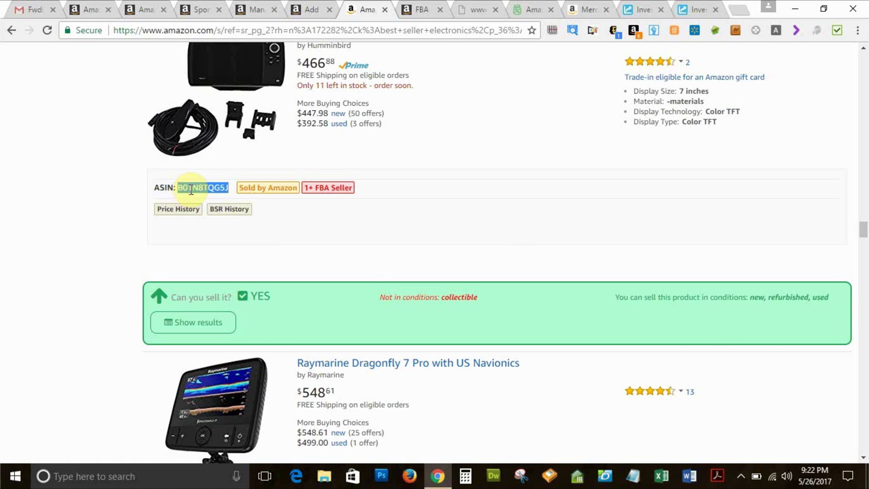
click(637, 9)
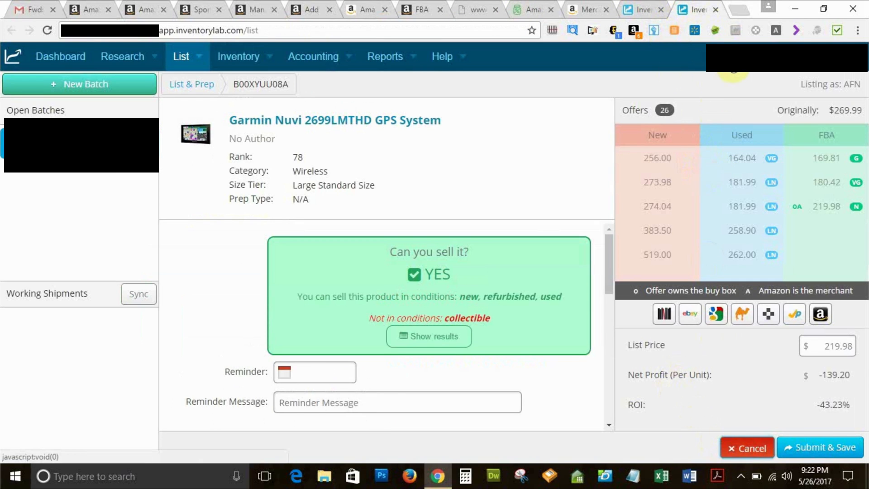
Load the Humminbird HELIX 7 CHIRP fish finder by ASIN B01N8TQG5J, showing a YES check
click(844, 84)
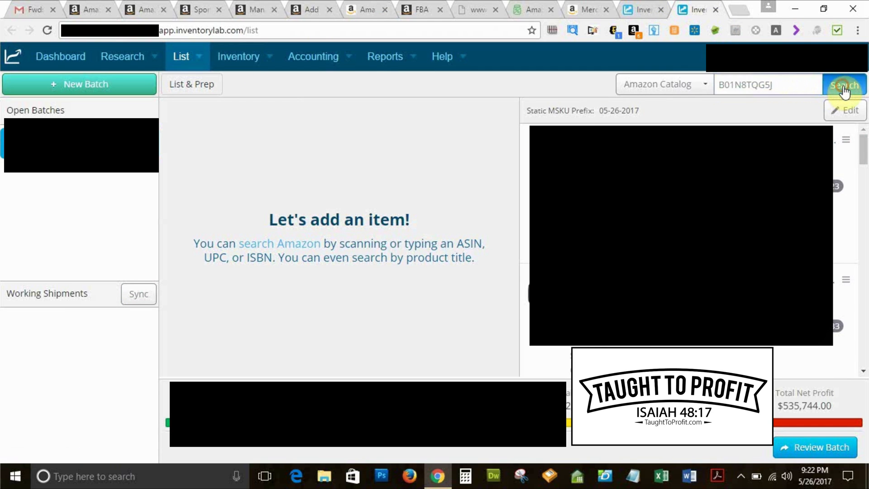
click(842, 84)
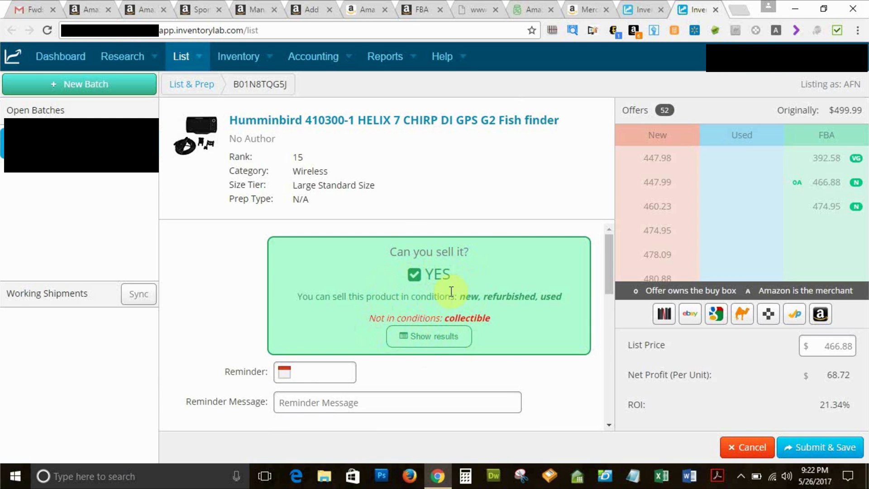
mouse_move(509, 260)
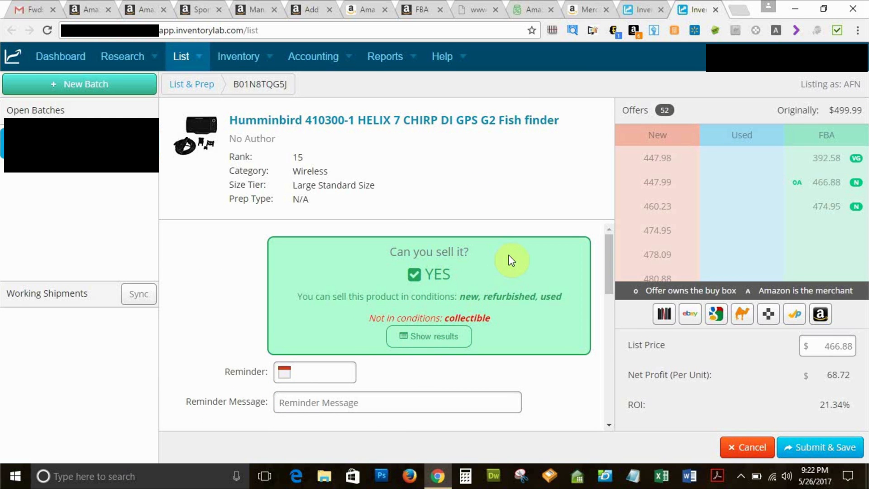
mouse_move(521, 260)
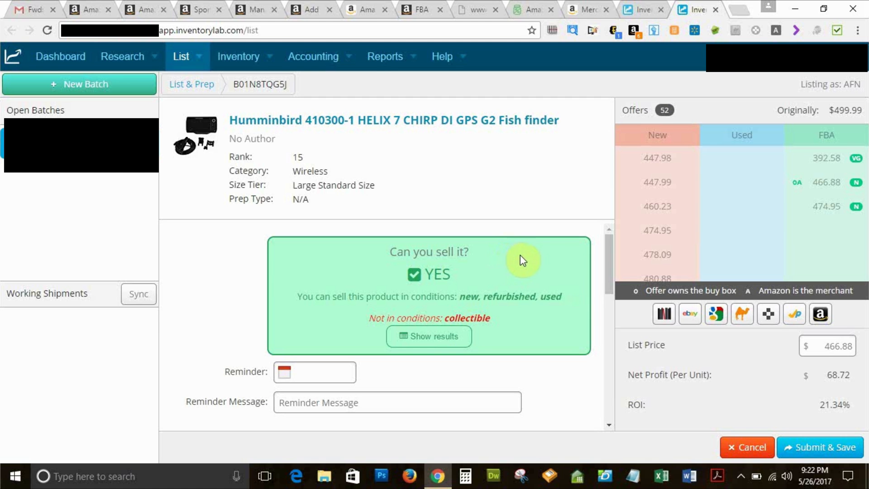
mouse_move(598, 270)
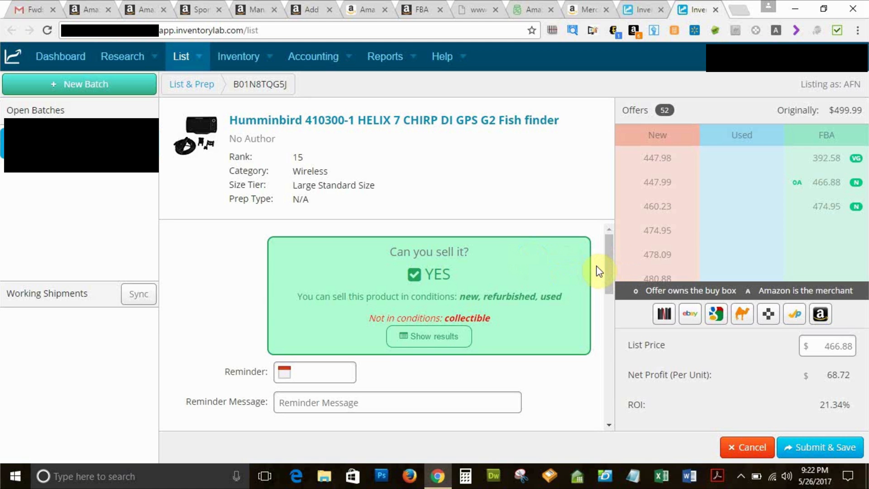
mouse_move(687, 378)
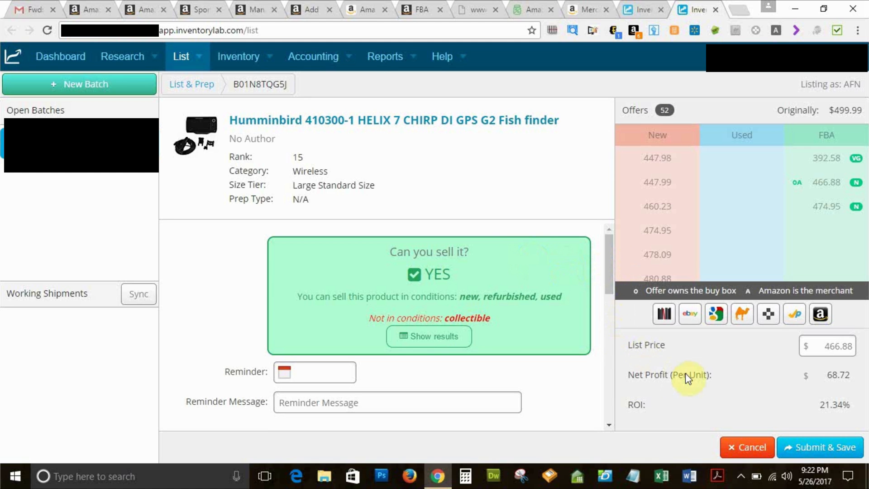